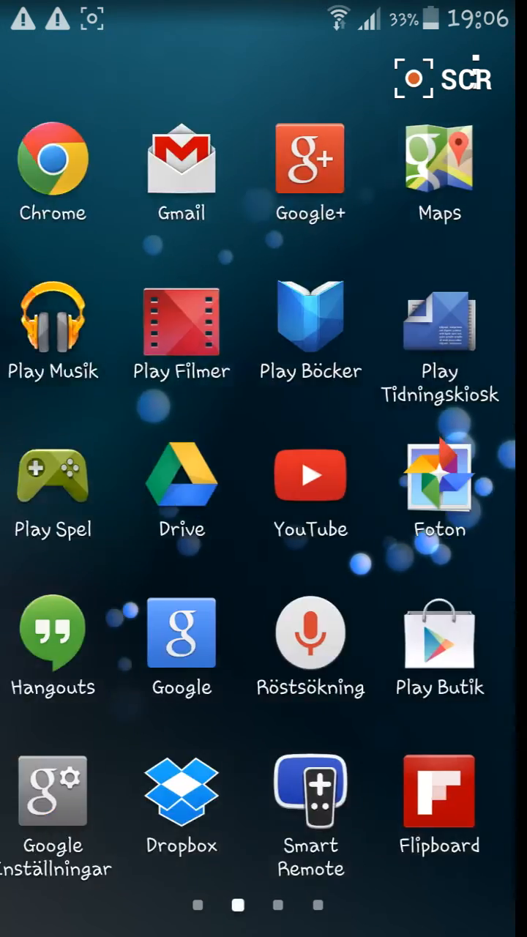
Swipe through the app drawer pages to reach and launch towelroot v3.
scroll("left", 3)
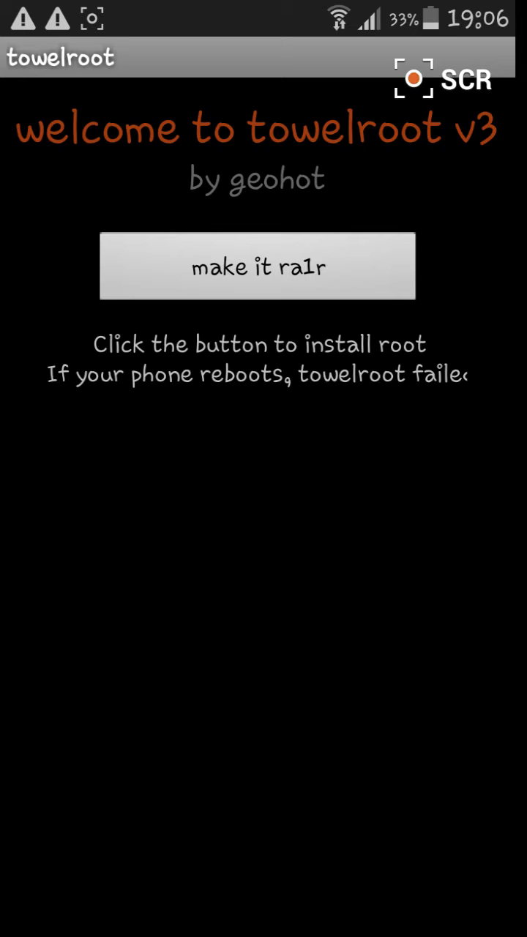
Start the 'make it ra1r' root install and return to the app list.
left_click(258, 267)
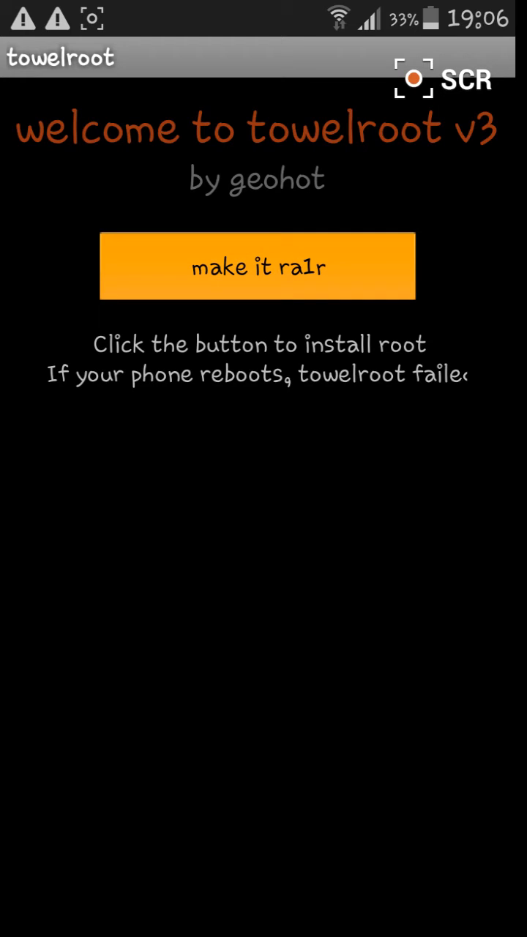
left_click(258, 266)
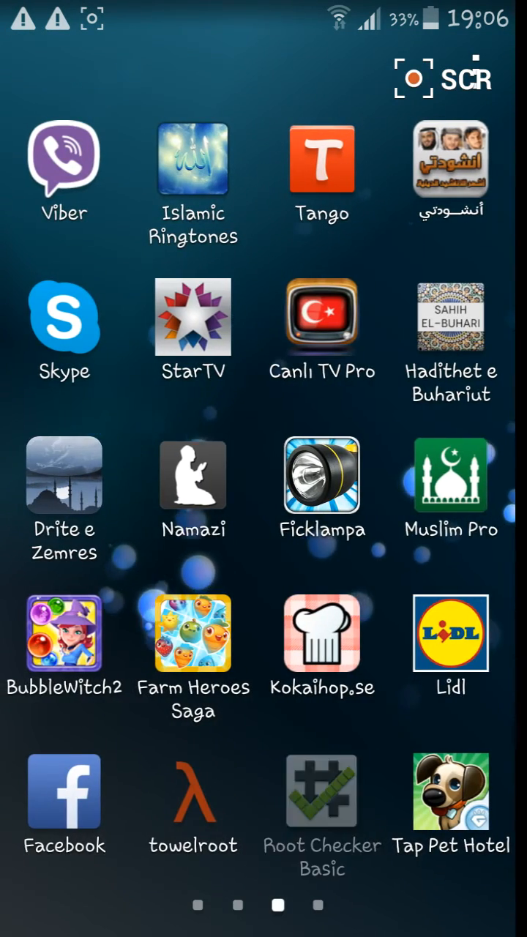
Verify root in Root Checker Basic and allow its Superuser request with Tillåt.
left_click(320, 791)
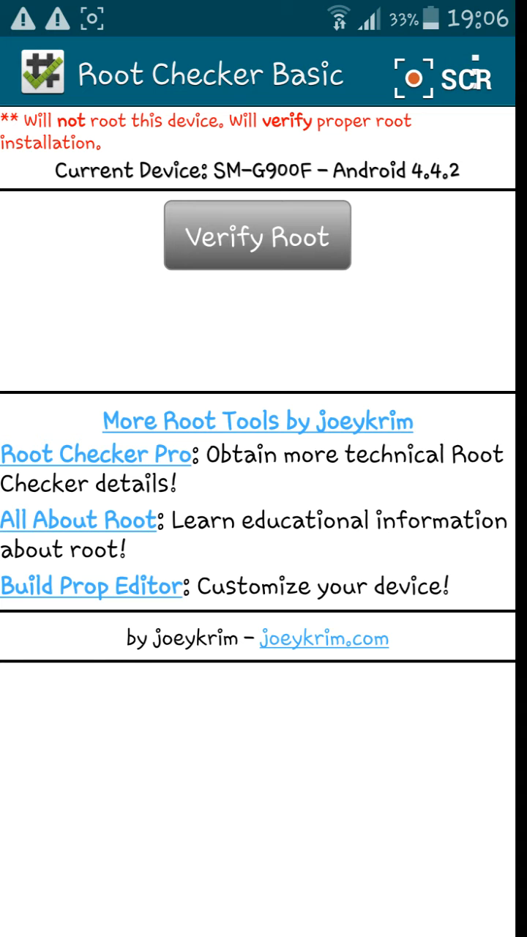
left_click(258, 235)
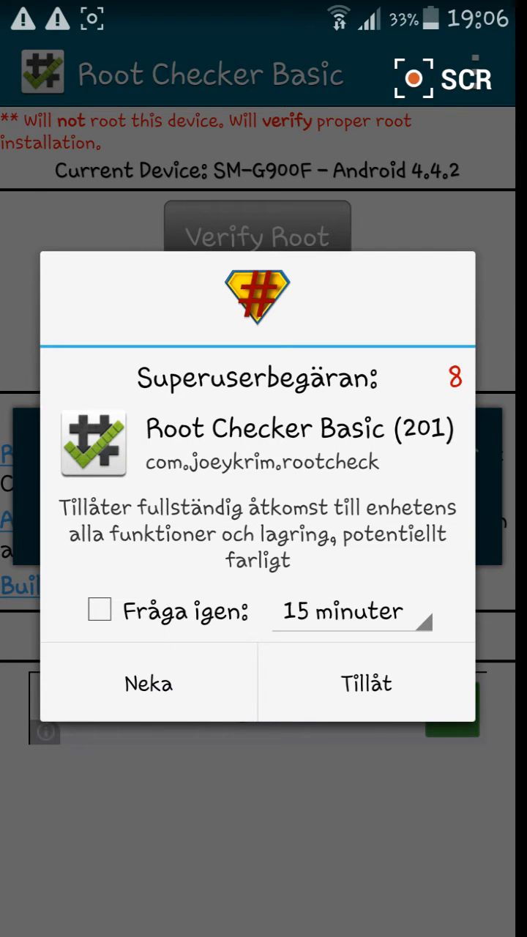
left_click(366, 682)
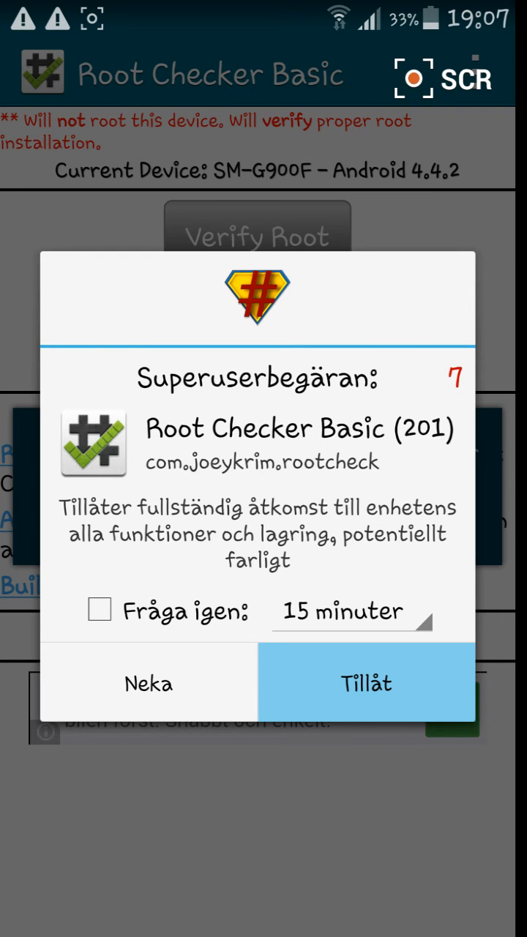
left_click(366, 682)
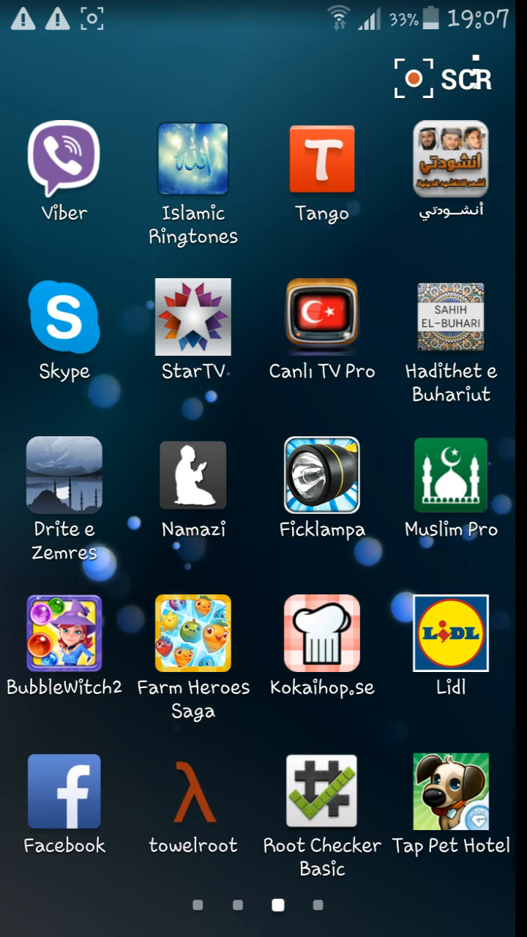
Launch Game Hacker from the last home page, allow superuser access and minimise its speed panel.
scroll("left", 3)
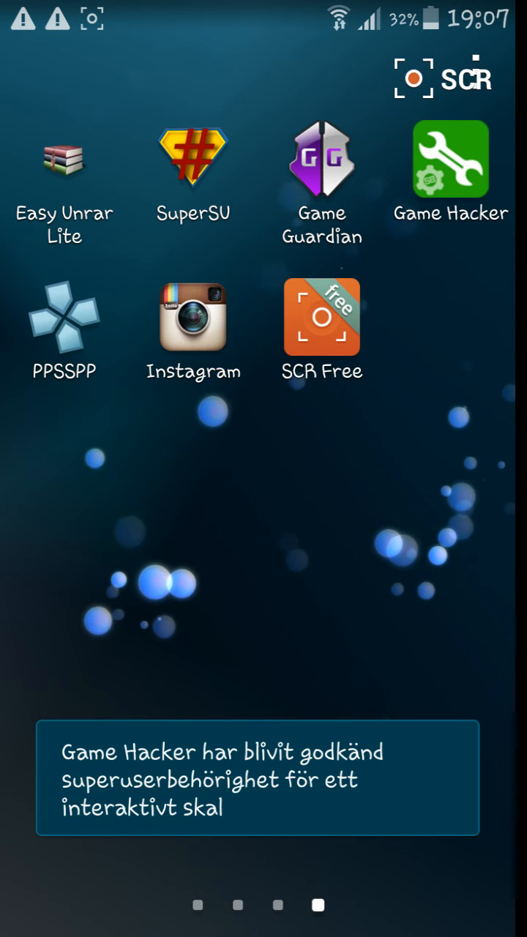
left_click(451, 158)
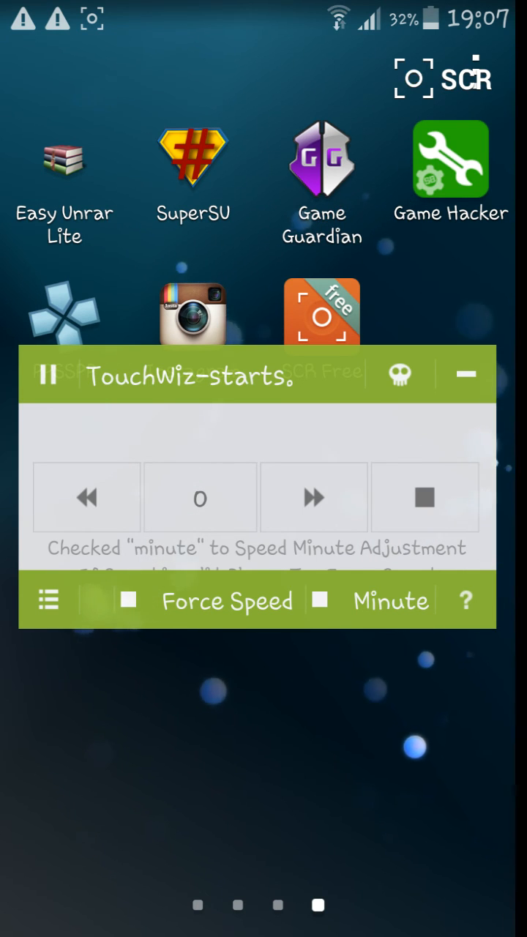
left_click(466, 375)
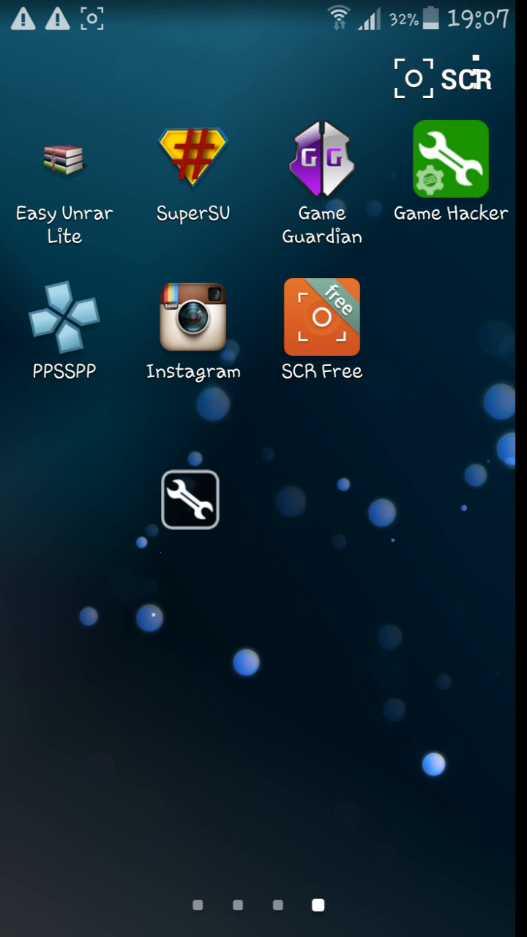